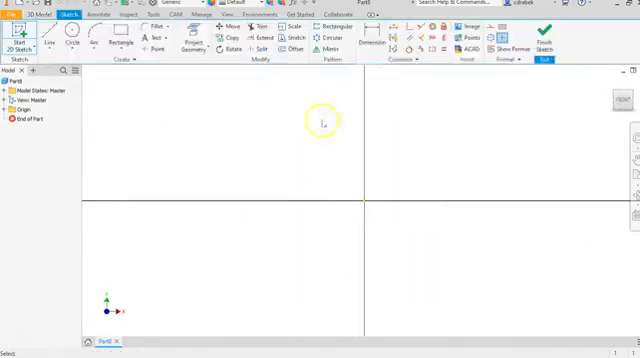
Step: Draw the pin's half profile with lines and an arced head, entering .038 for one length
click(44, 32)
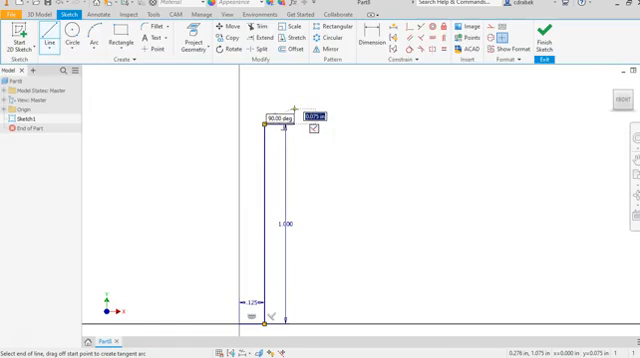
text(.038)
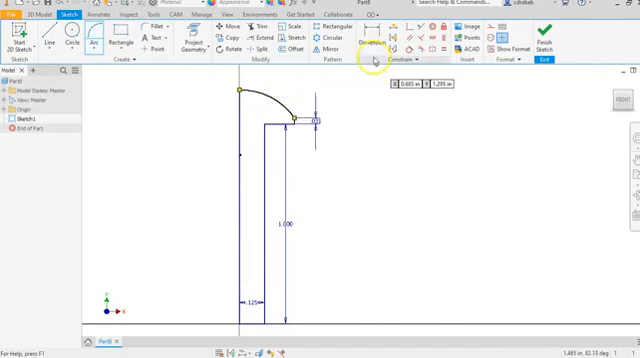
Step: Dimension the arced head at .211 wide with a .236 radius
click(375, 35)
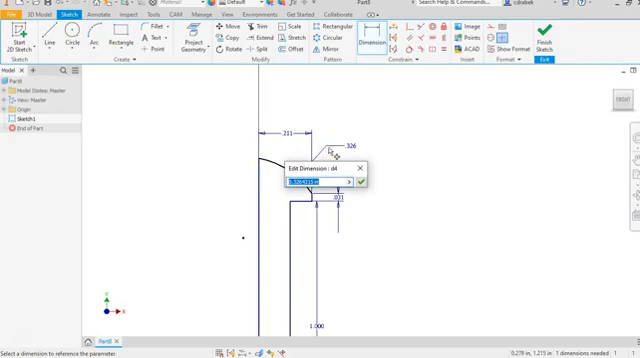
click(349, 181)
text(.236)
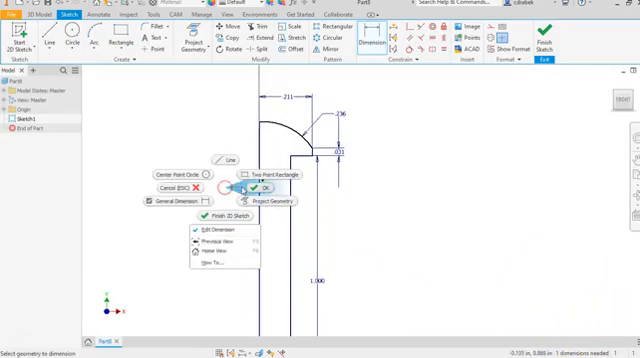
click(262, 191)
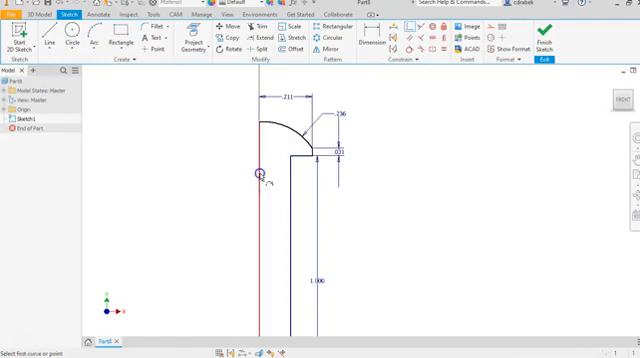
Step: Finish the profile sketch and revolve it around the centerline into a domed pin
right_click(258, 177)
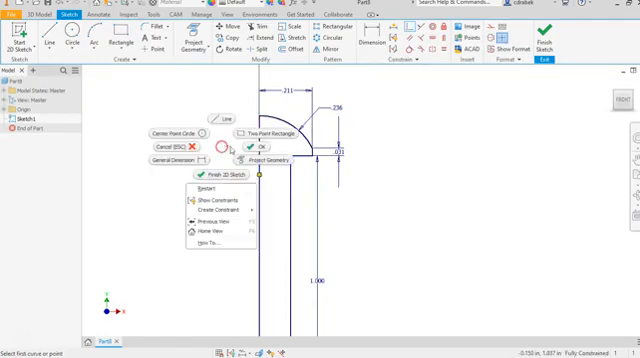
click(253, 147)
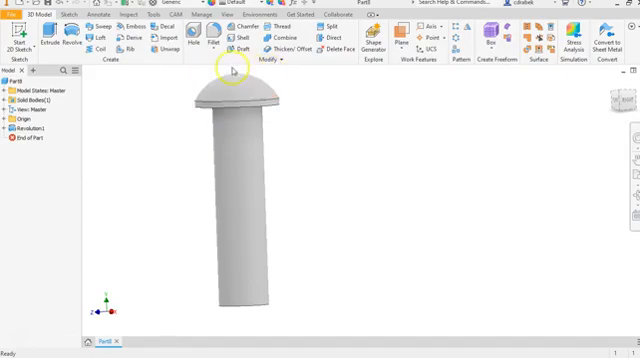
mouse_move(191, 152)
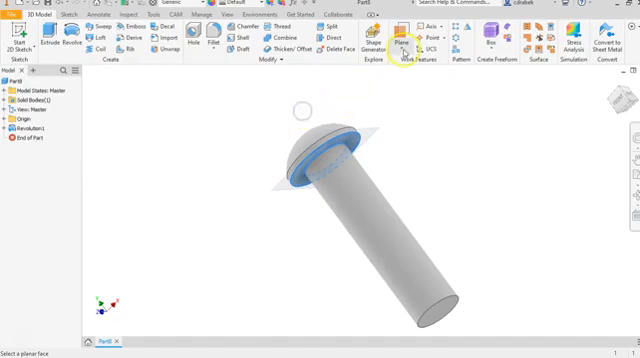
Step: Place a work plane on the flat face of the pin head
click(330, 145)
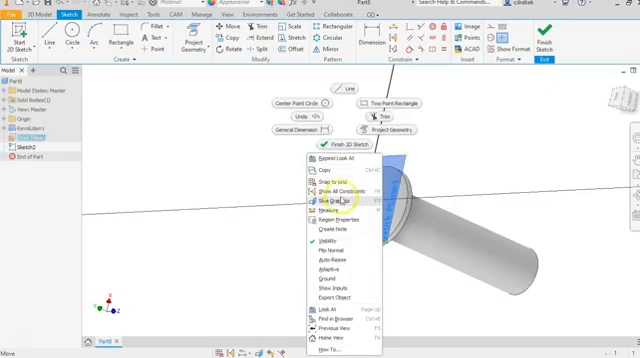
Step: Sketch on Work Plane1 and project the head's edges as two concentric circles
click(320, 203)
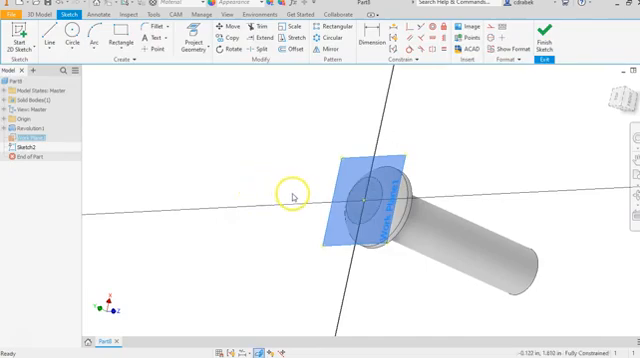
mouse_move(320, 187)
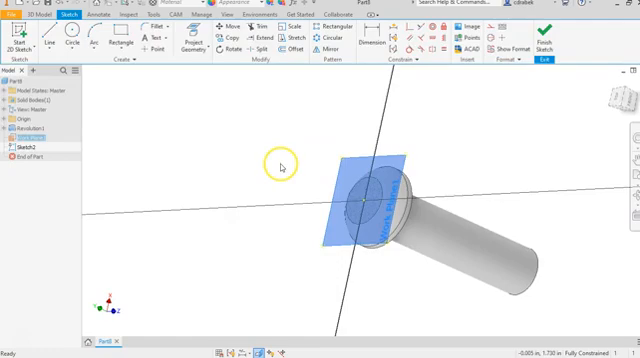
mouse_move(190, 124)
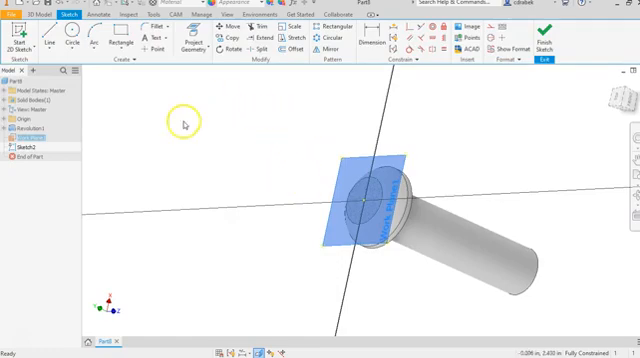
mouse_move(192, 43)
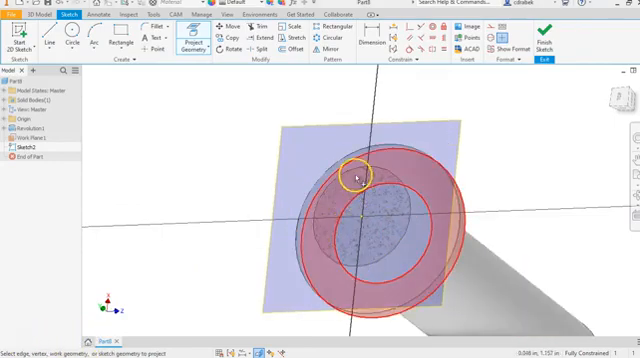
right_click(355, 175)
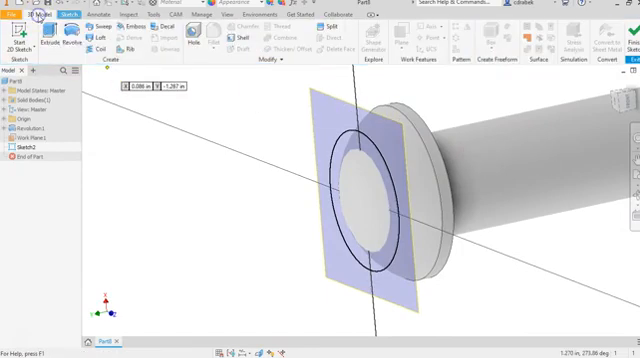
Step: Extrude the ring profile 1 in from the head's work-plane sketch
click(37, 32)
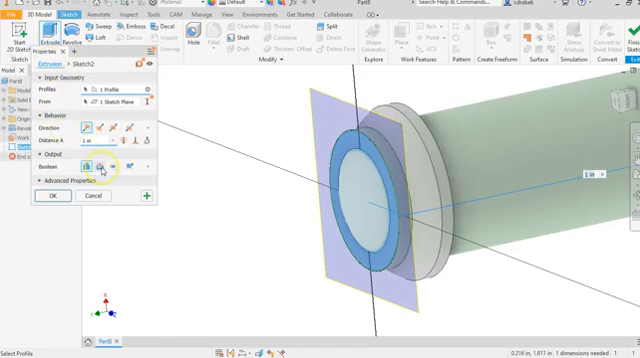
mouse_move(95, 164)
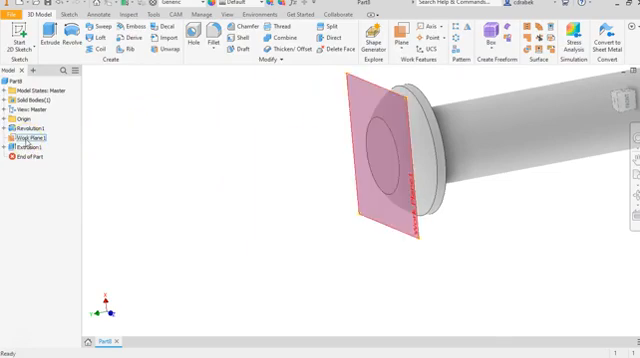
Step: Start a sketch on the head's top face and begin a six-sided polygon
right_click(30, 137)
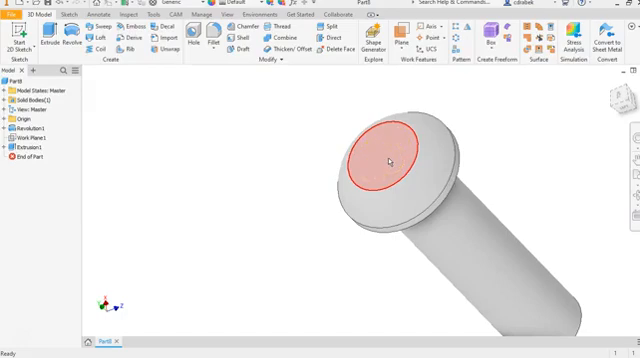
click(388, 160)
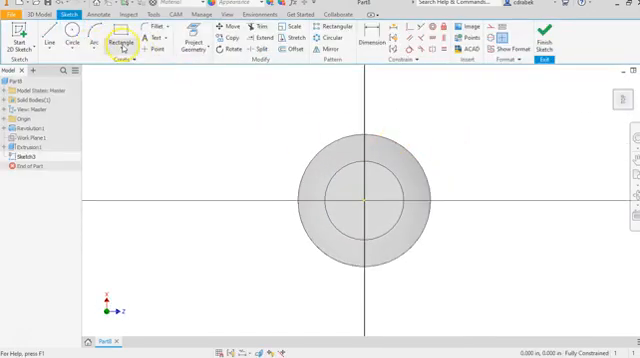
click(122, 40)
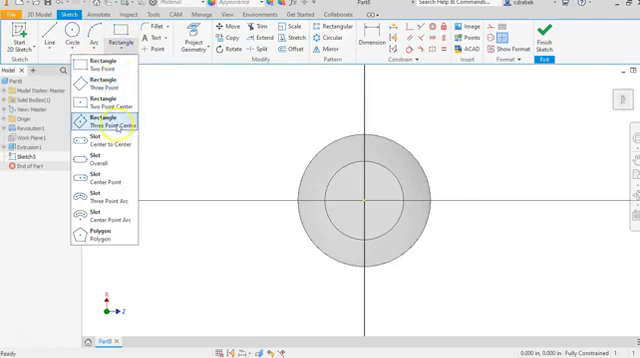
click(105, 234)
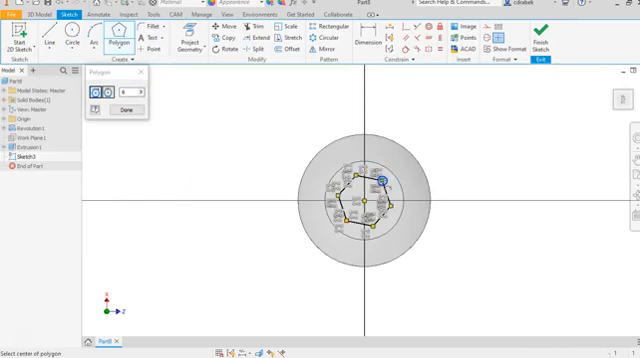
Step: Complete the flat-topped hexagon and dimension it .156 across the flats
click(124, 112)
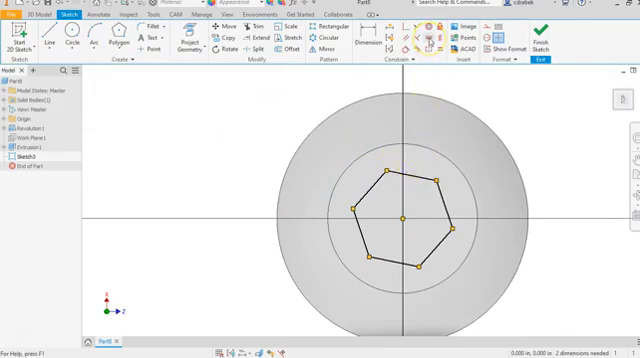
mouse_move(424, 170)
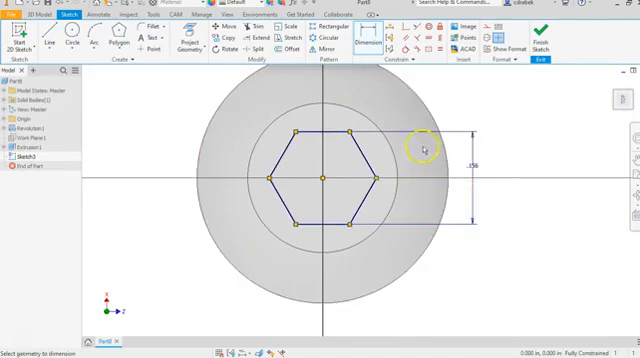
scroll(down, 3)
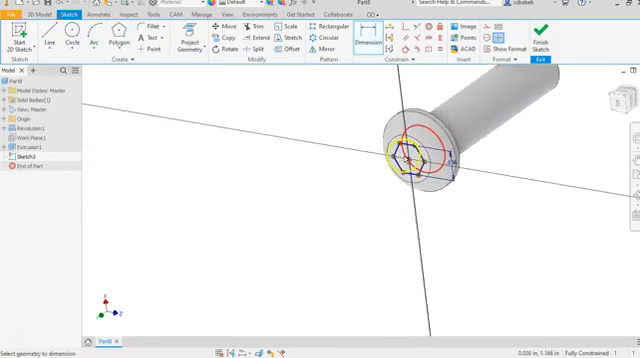
Step: Cut the hexagon into the head as a hex socket, Extrusion2
click(27, 11)
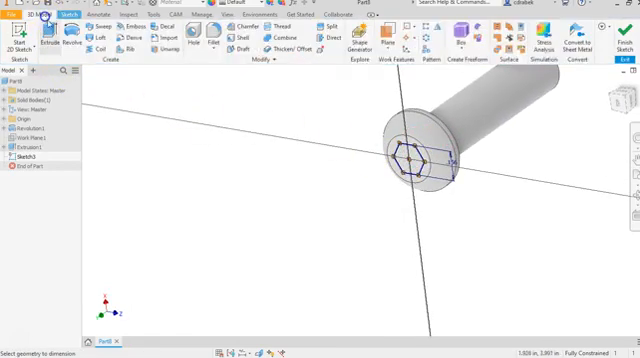
click(43, 30)
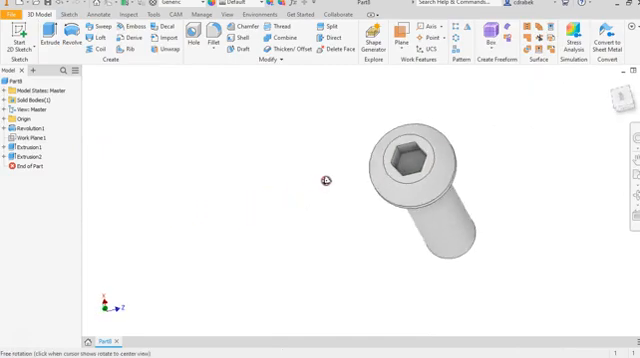
drag(325, 180, 310, 193)
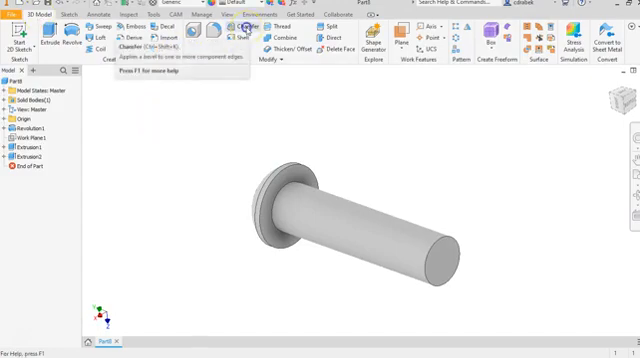
Step: Chamfer the shaft's circular tip edge by .03
click(203, 28)
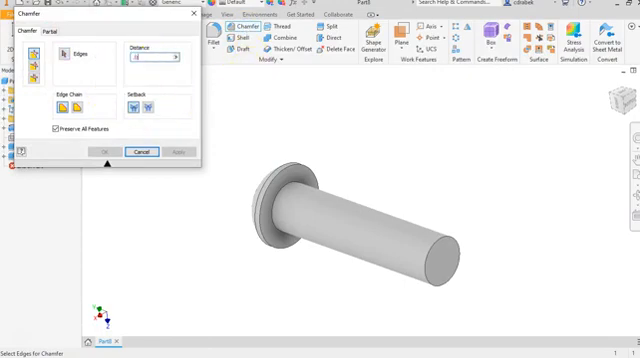
click(438, 252)
text(.03)
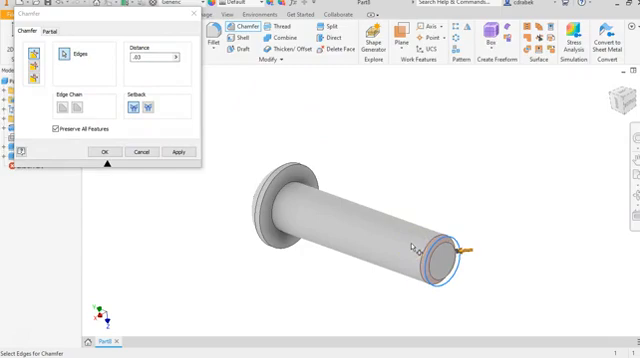
click(100, 152)
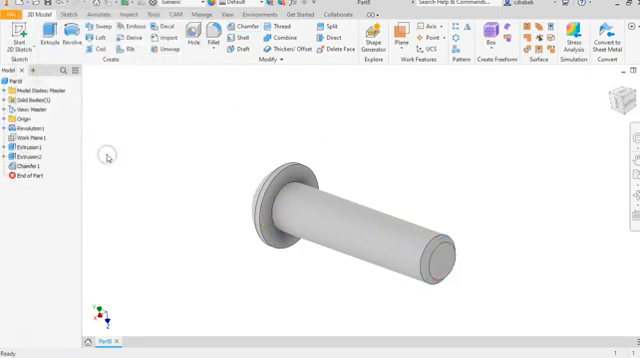
click(355, 225)
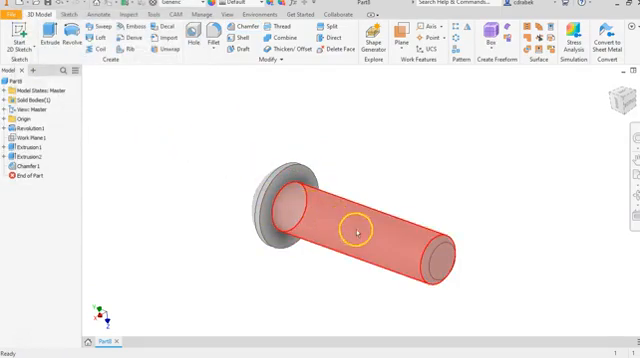
click(167, 120)
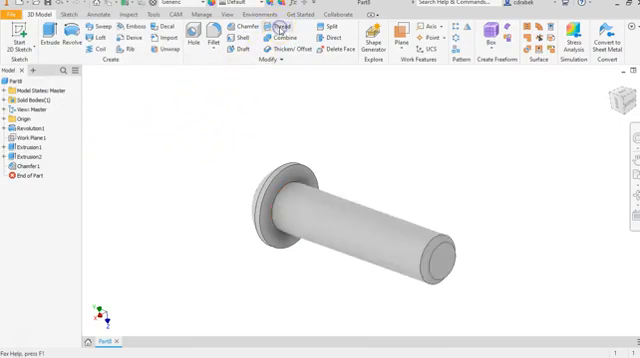
Step: Thread the shaft with an ANSI 1/4-20 UNC class 2A thread along 0.970 in
click(280, 38)
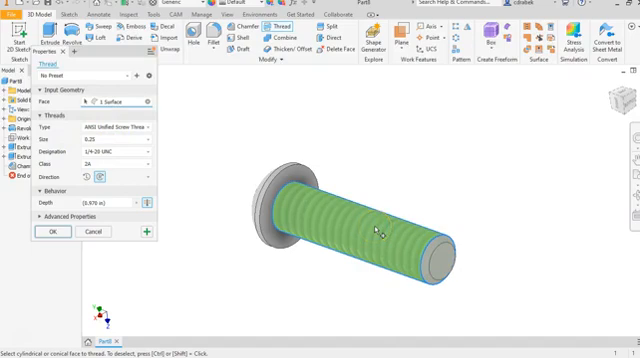
mouse_move(373, 232)
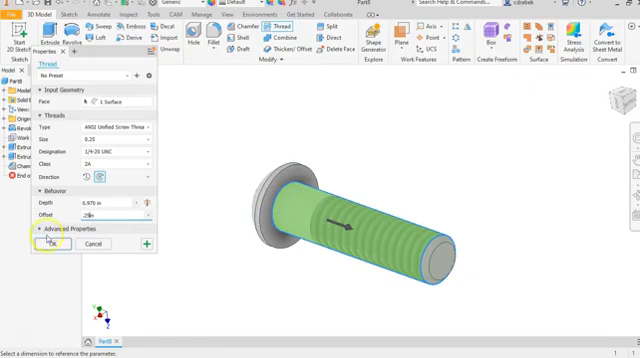
click(49, 245)
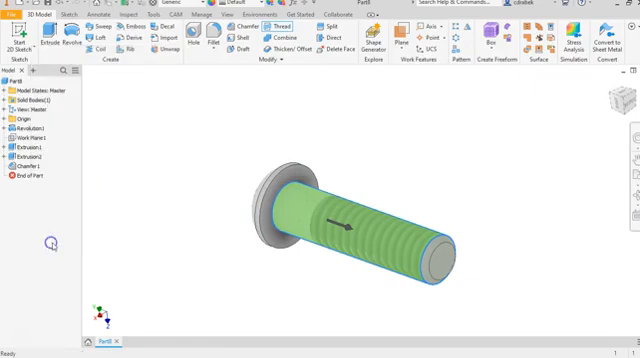